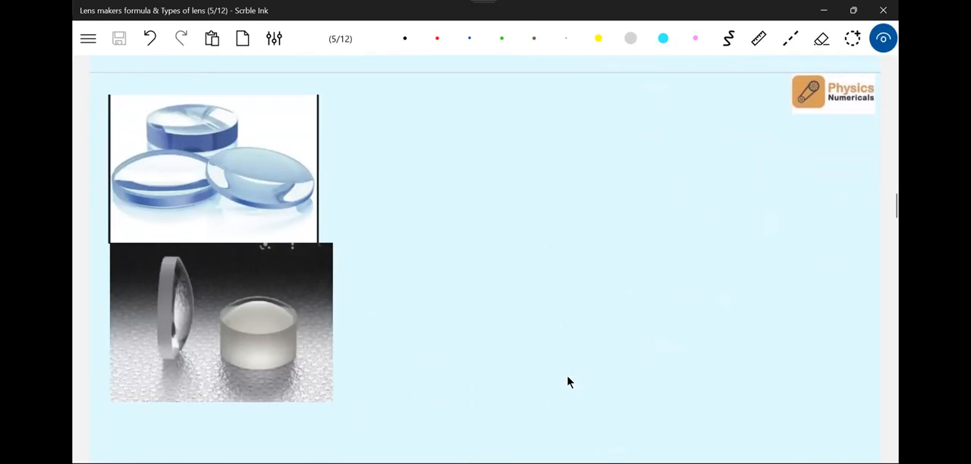
# Step: Handwrite the heading '3) Plano Convex lens' in black ink at the top of page 5
pyautogui.click(469, 38)
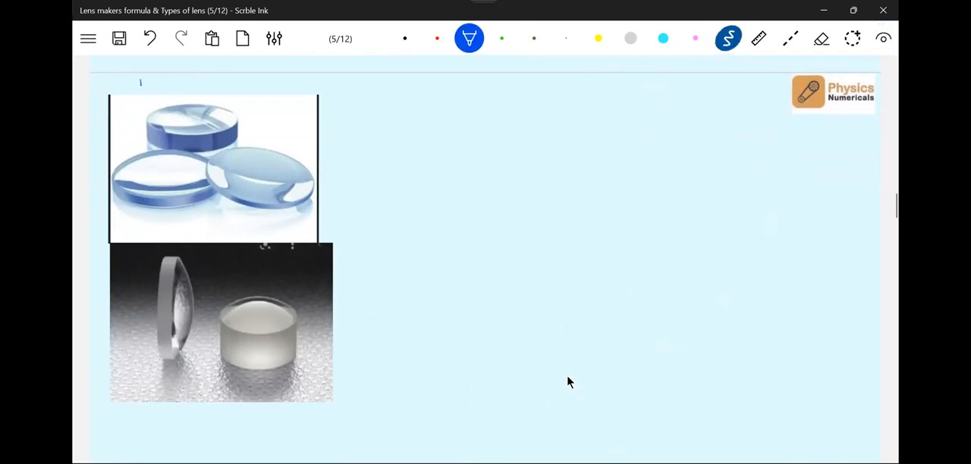
pyautogui.write('3) Plano Convex')
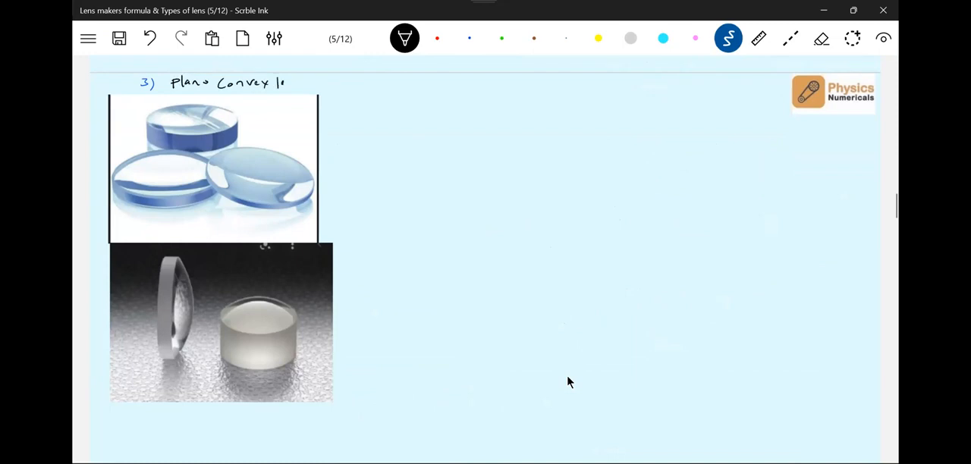
pyautogui.write('lens')
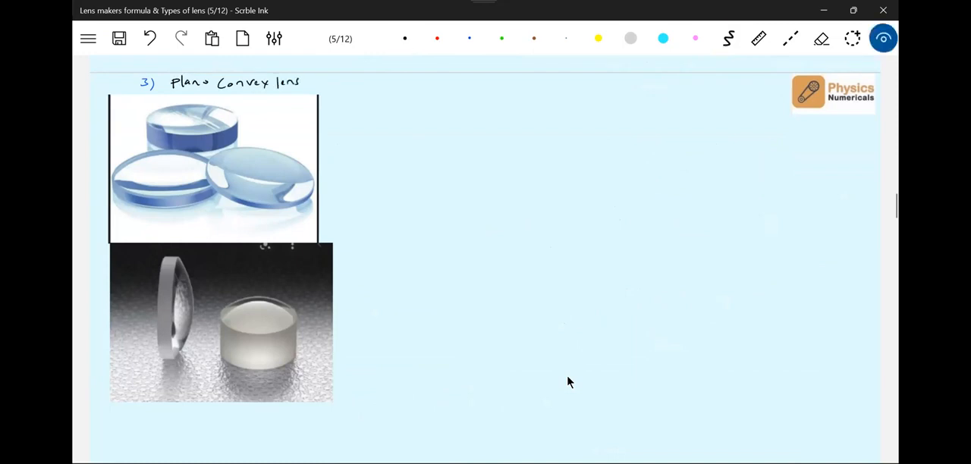
pyautogui.click(160, 342)
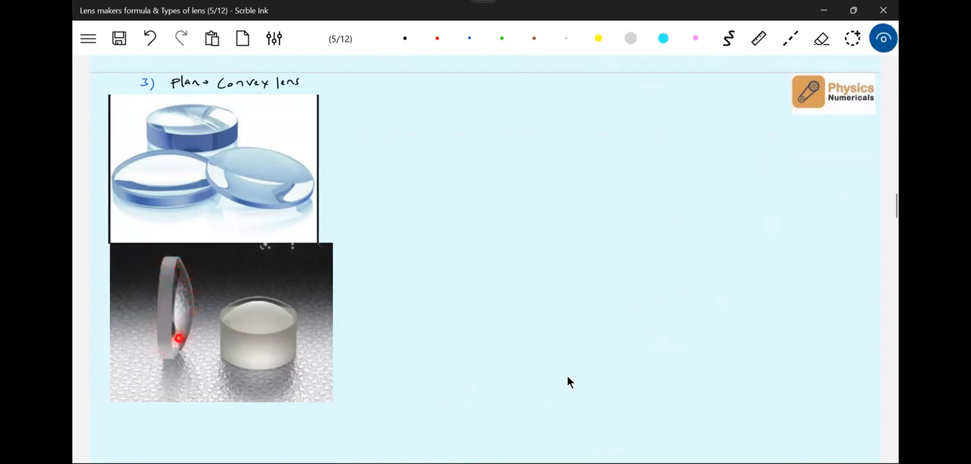
# Step: In red ink, arrow-label the lenses' 'plane' and 'curved' faces and sketch a plano-convex outline beside them
pyautogui.click(437, 38)
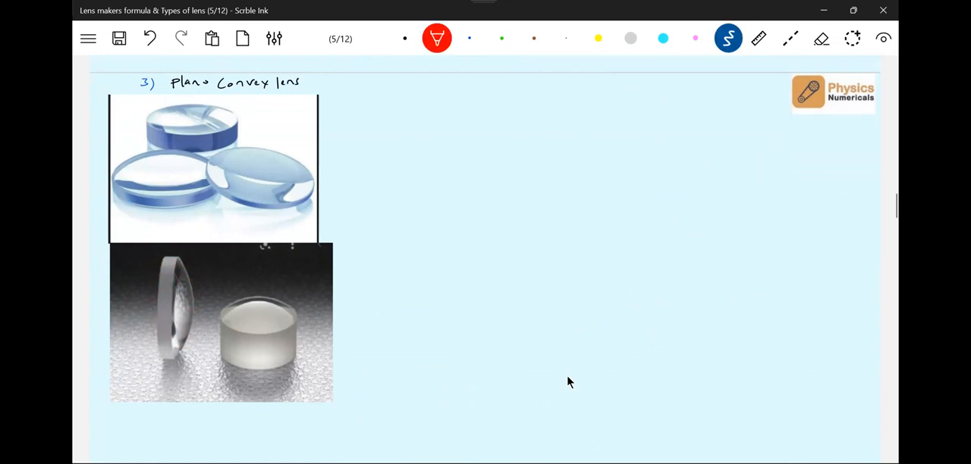
pyautogui.moveTo(152, 334); pyautogui.dragTo(125, 372)
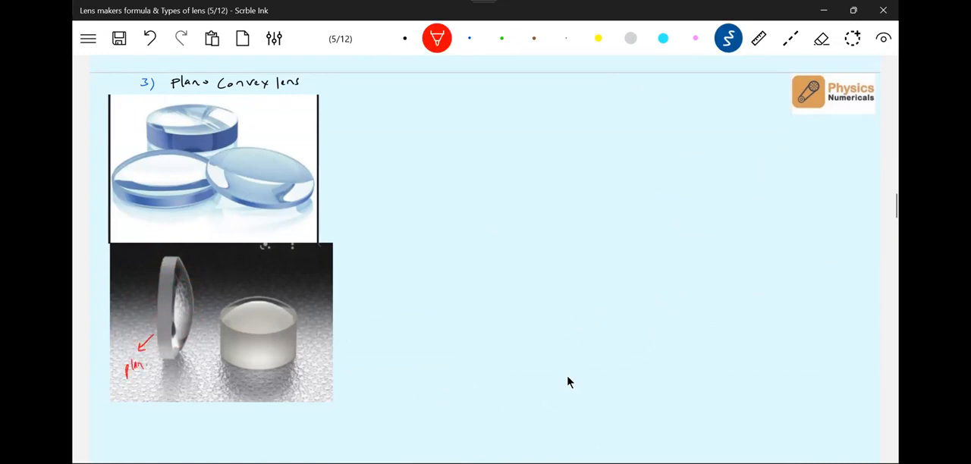
pyautogui.moveTo(178, 353); pyautogui.dragTo(201, 376)
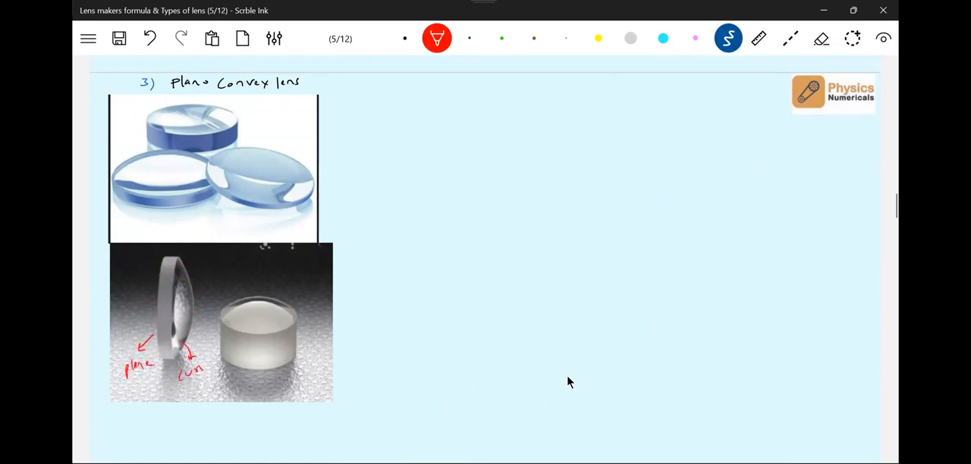
pyautogui.moveTo(269, 303); pyautogui.dragTo(288, 273)
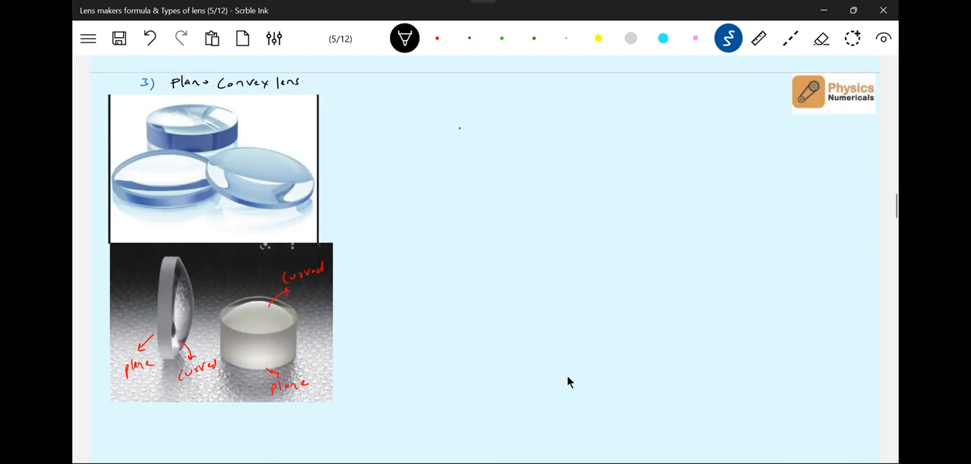
pyautogui.moveTo(463, 121); pyautogui.dragTo(461, 241)
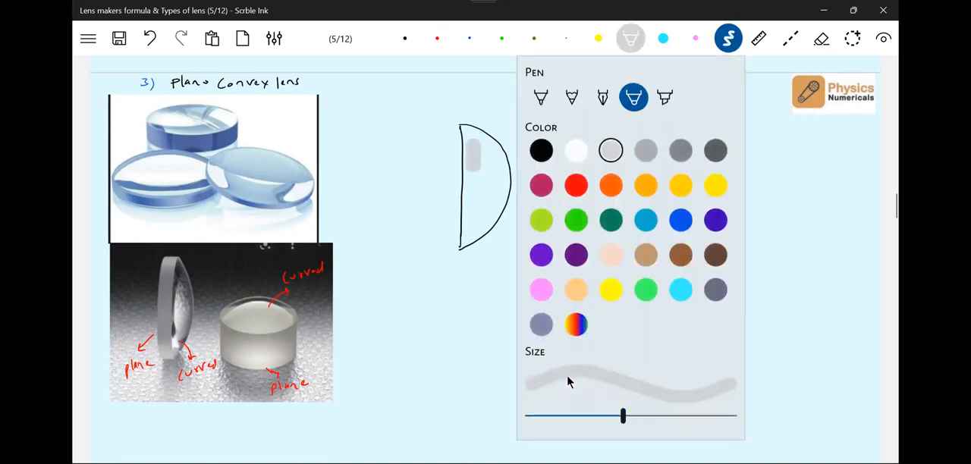
# Step: Shade the lens light grey on a dashed axis, labelled R1=∞, R2=R, μ and 'air'
pyautogui.click(572, 420)
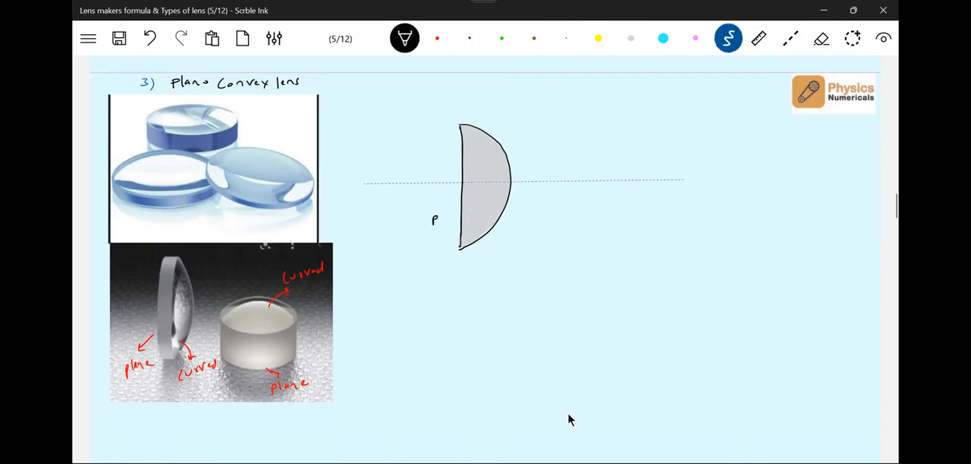
pyautogui.write('R1=∞')
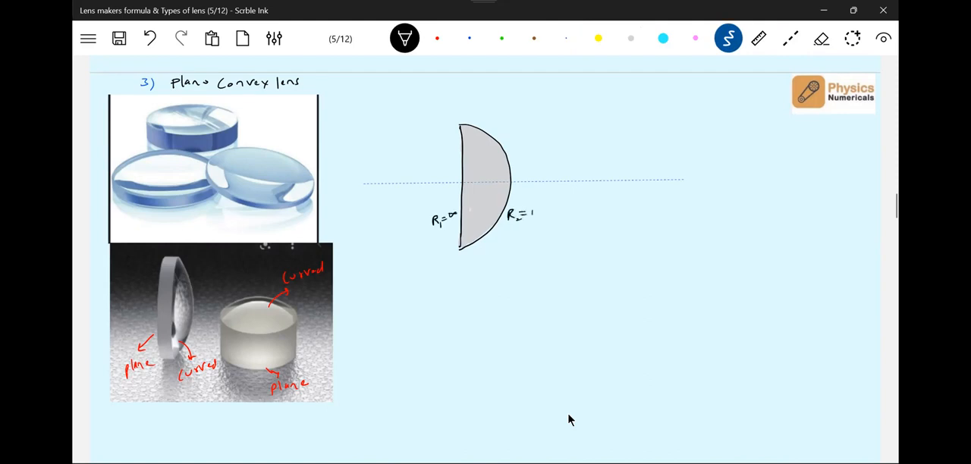
pyautogui.write('M')
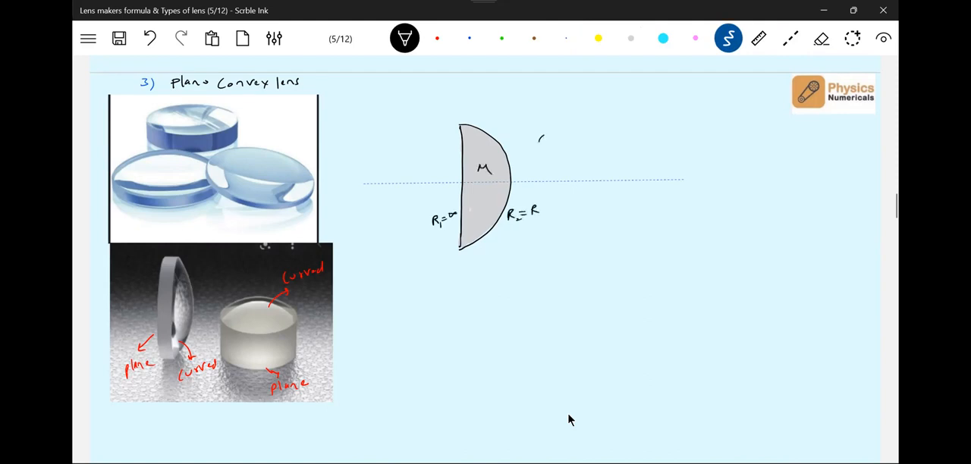
pyautogui.write('air')
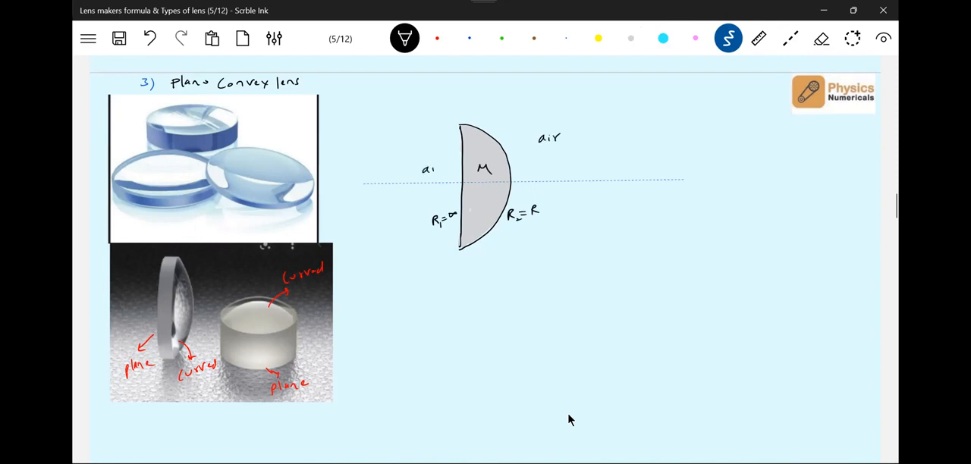
# Step: In blue ink, draw a parallel ray refracting to focus F, with direction arrows and focal length f
pyautogui.click(469, 38)
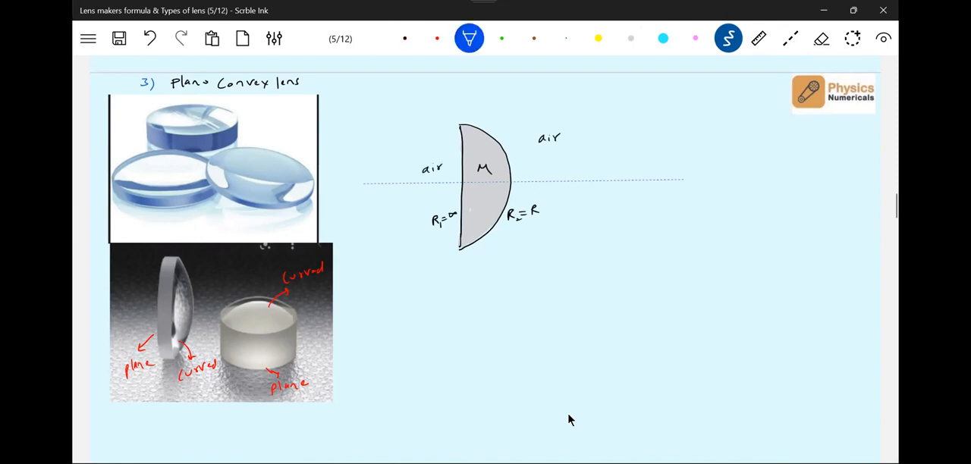
pyautogui.moveTo(366, 143); pyautogui.dragTo(494, 145)
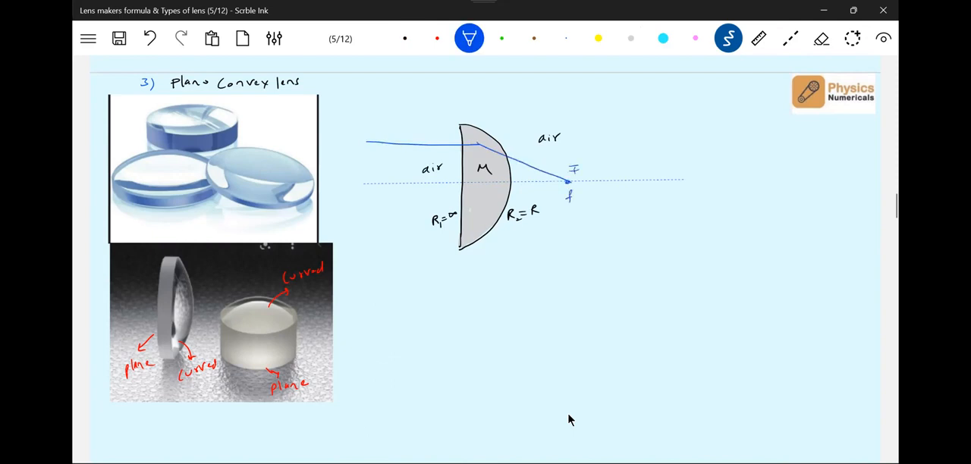
pyautogui.moveTo(524, 244); pyautogui.dragTo(493, 245)
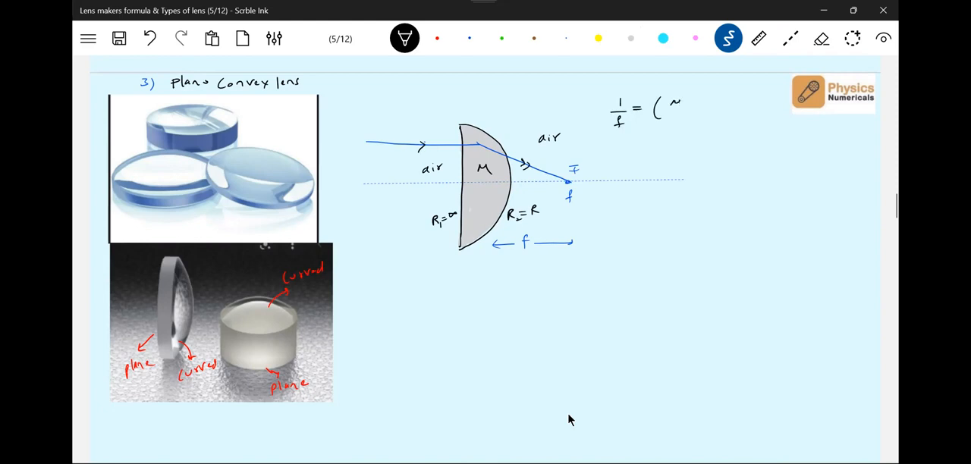
# Step: Write 1/f = (μ2/μ1 − 1)[1/R1 − 1/R2], then substitute μ/1, 1/∞ and 1/+R
pyautogui.write('μ/1 -1)[')
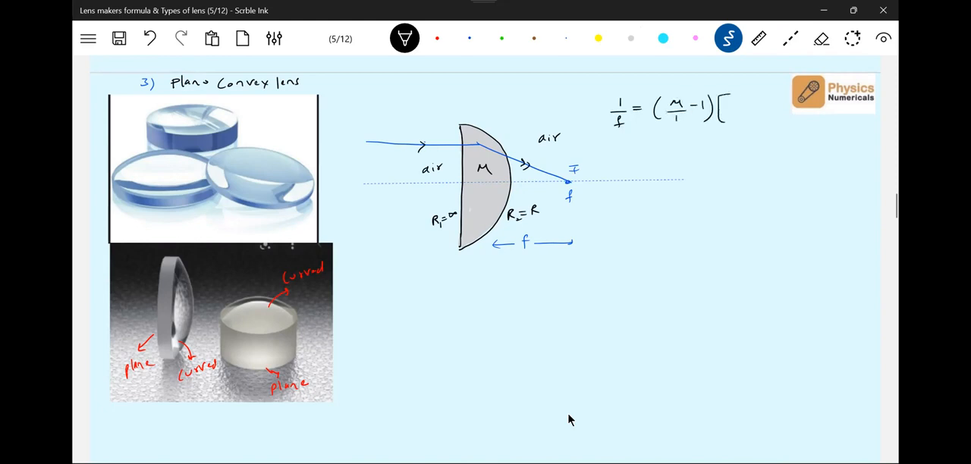
pyautogui.write('1/')
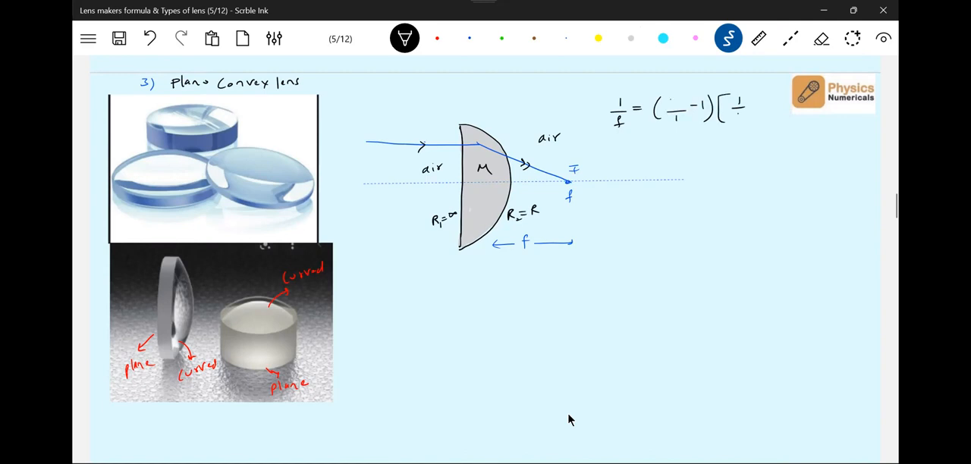
pyautogui.write('μ2/μ1')
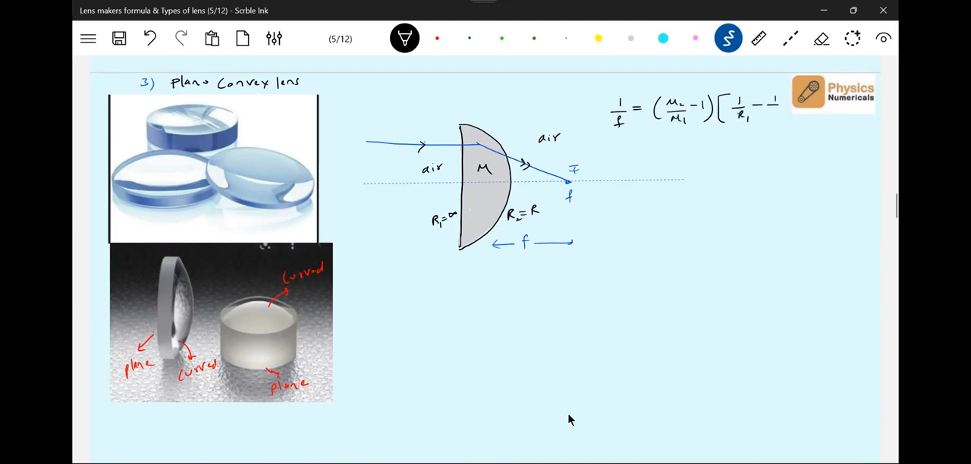
pyautogui.write('R₂]')
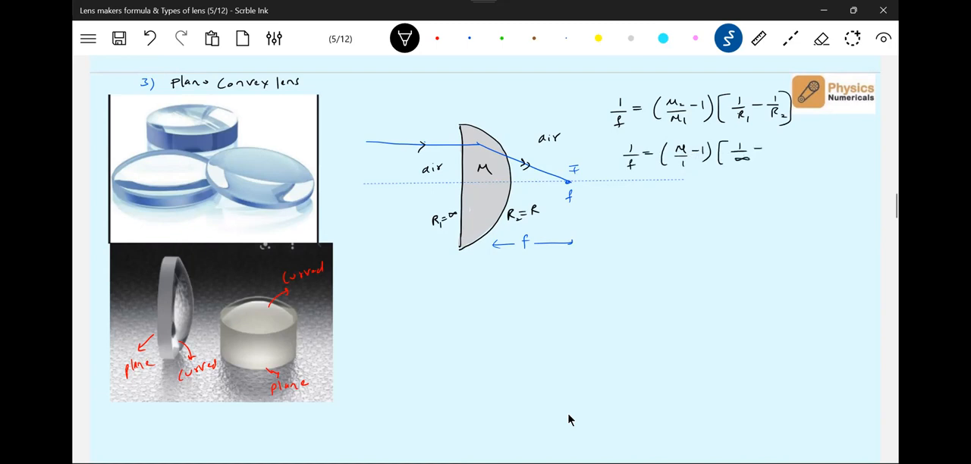
pyautogui.write('1/+R)')
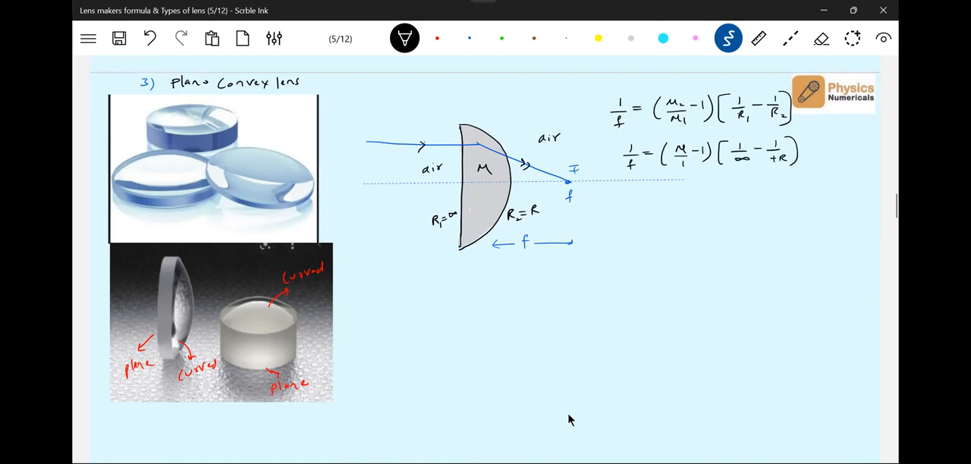
# Step: Correct R2 to −R, mark the +ve direction and centre C2, and begin '1/f = μ−1)'
pyautogui.click(883, 38)
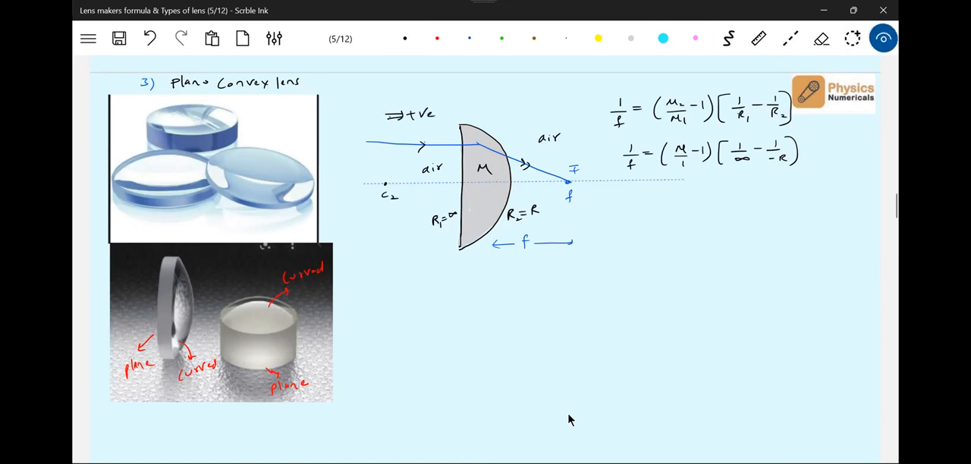
pyautogui.click(458, 188)
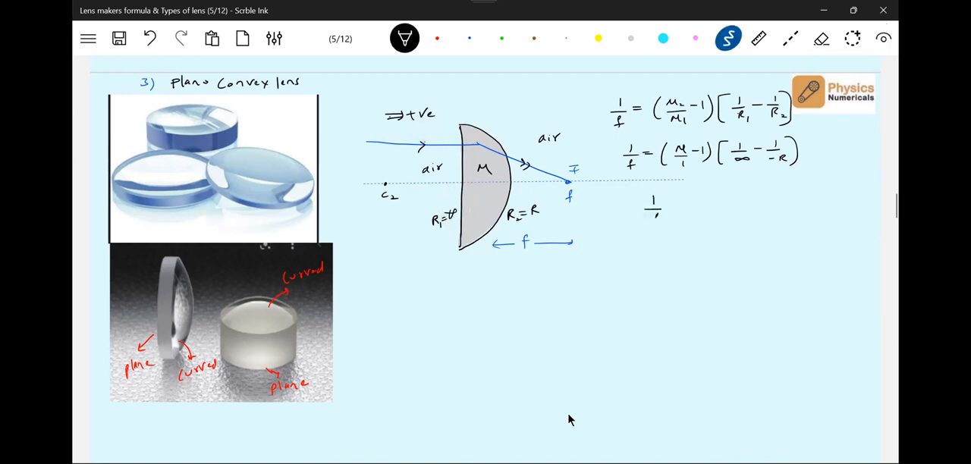
pyautogui.write('= M-1)')
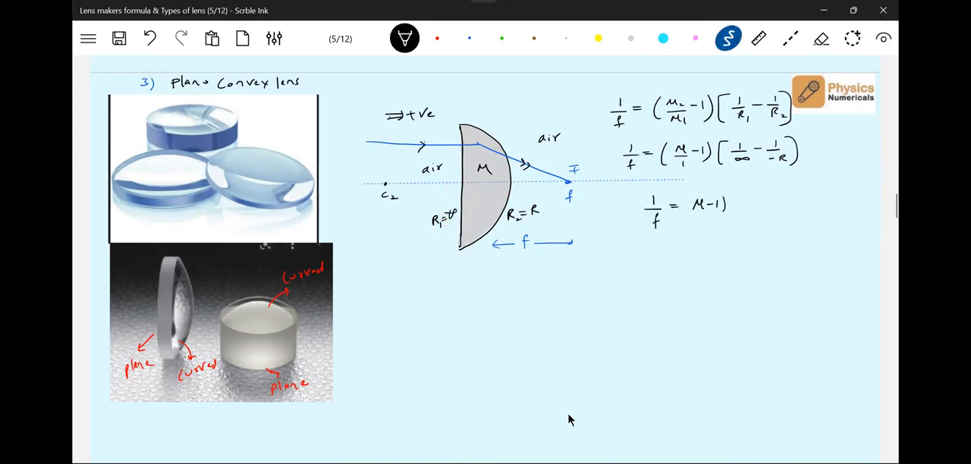